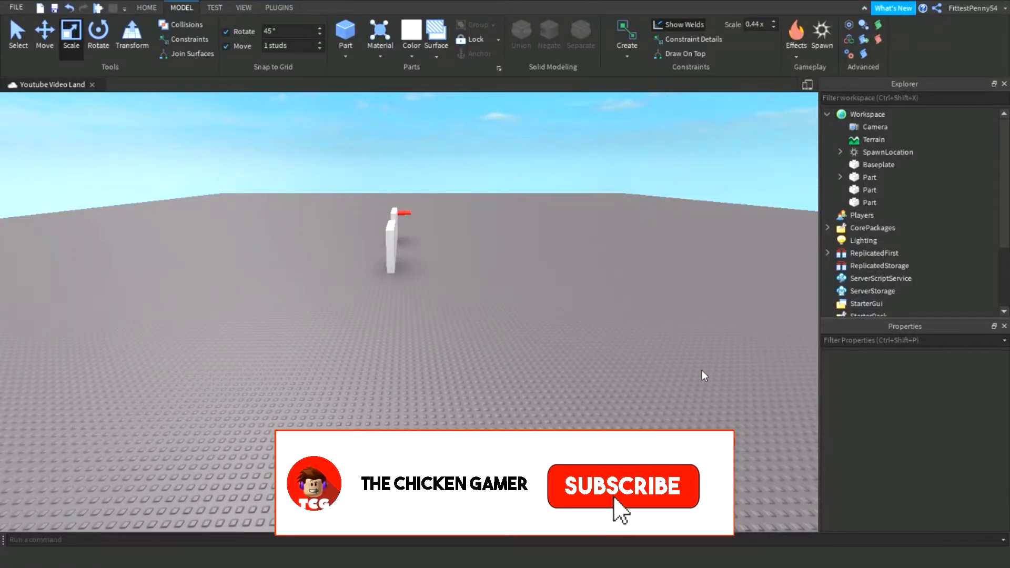
Scale and move the block into a tall thin white pillar on the baseplate
click(622, 486)
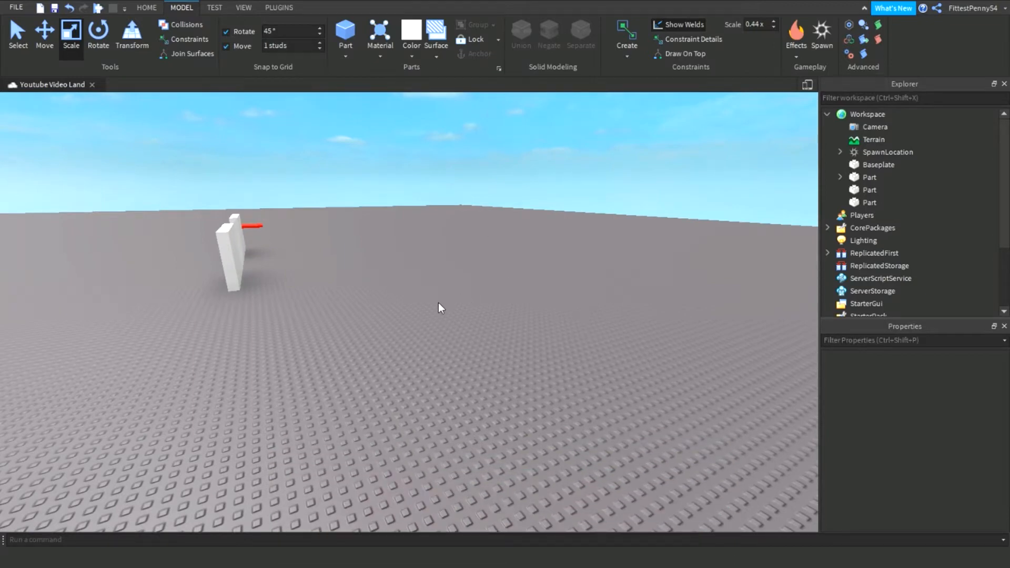
mouse_move(449, 294)
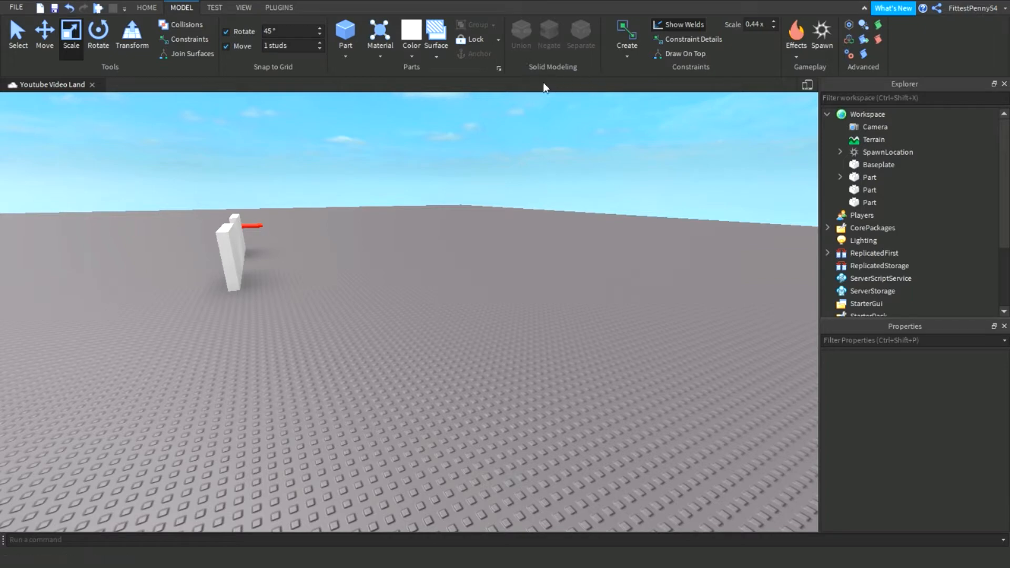
mouse_move(549, 225)
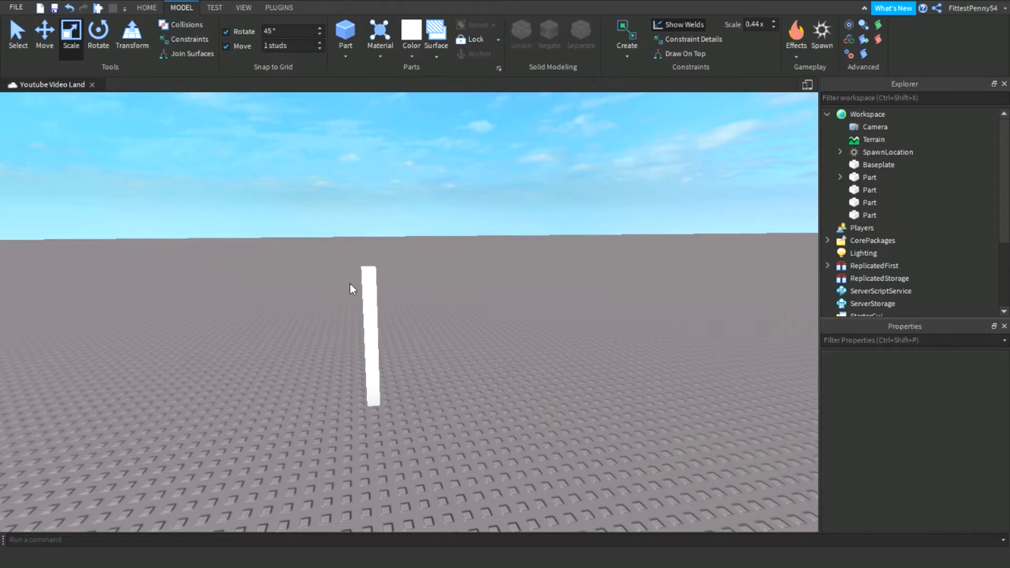
Select the duplicated pillar standing beside the first one
click(370, 334)
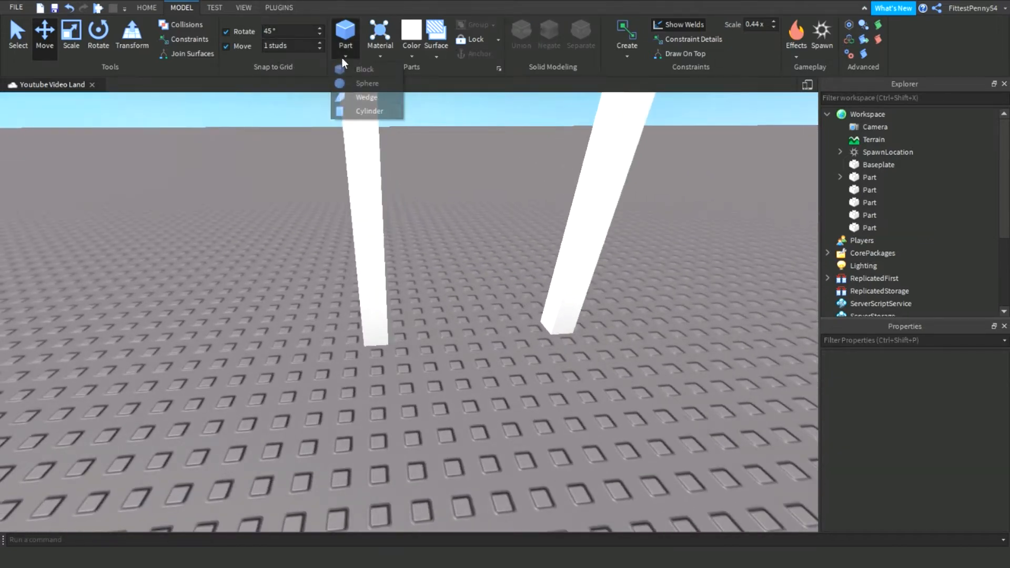
Insert a Cylinder, stand it upright and scale it into a large disc above the pillars
click(369, 111)
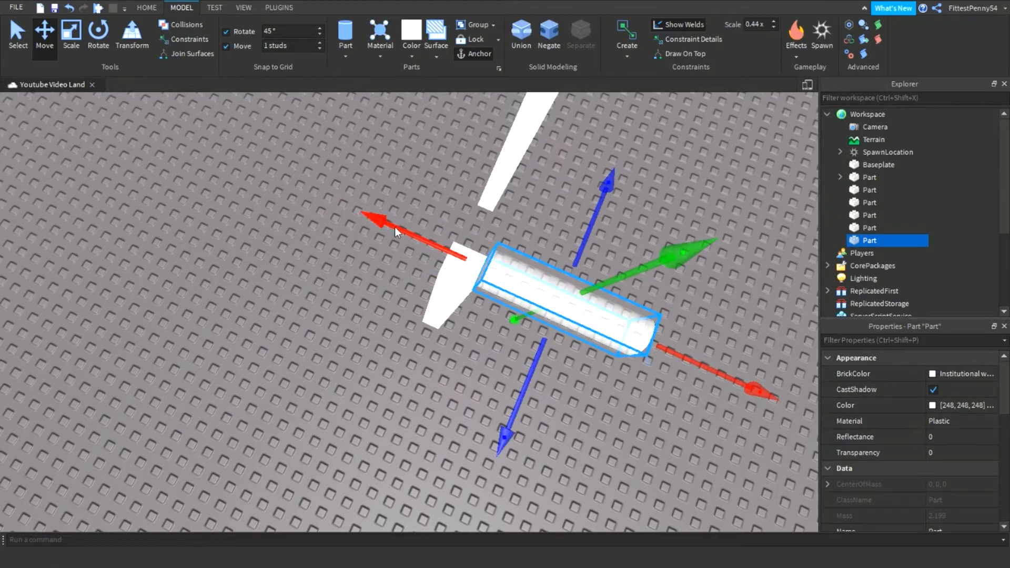
click(71, 33)
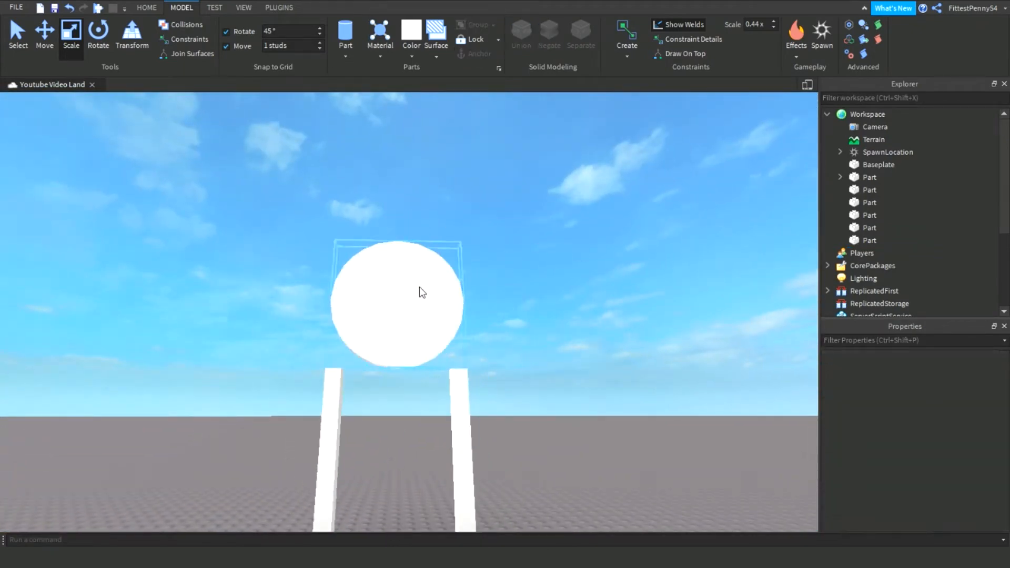
click(397, 303)
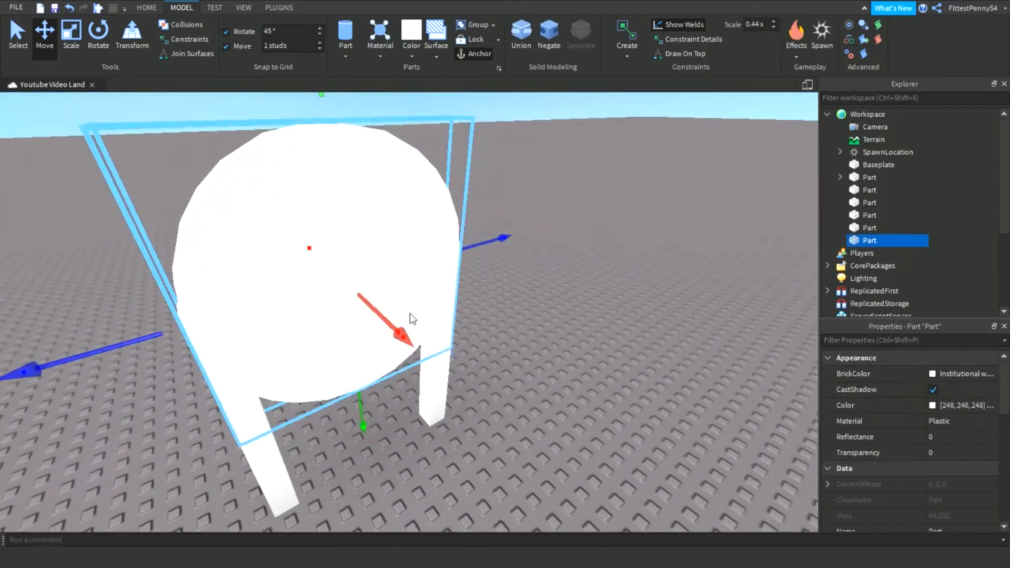
Negate a smaller inner cylinder and union it with the disc to form a ring
click(70, 35)
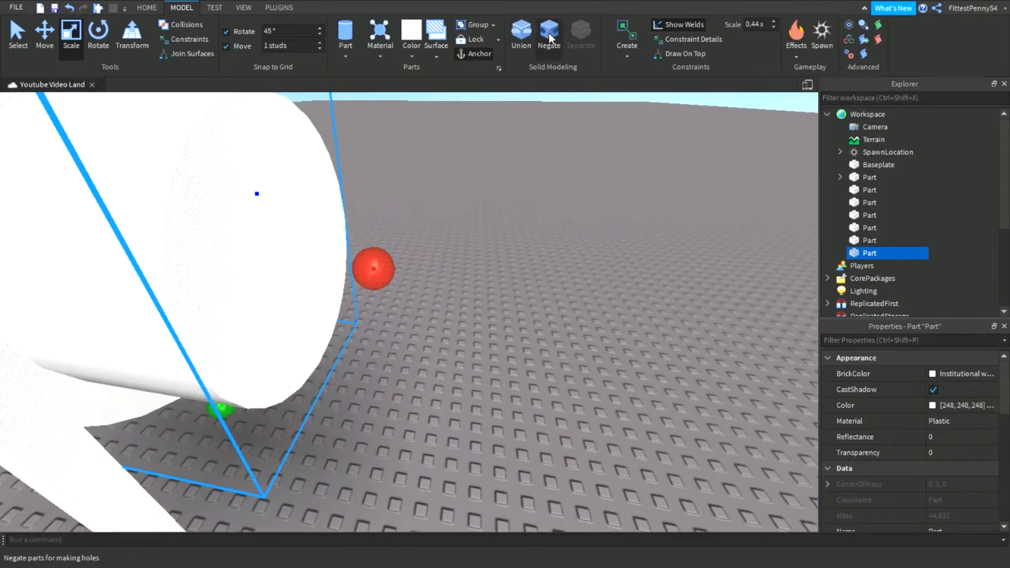
click(549, 34)
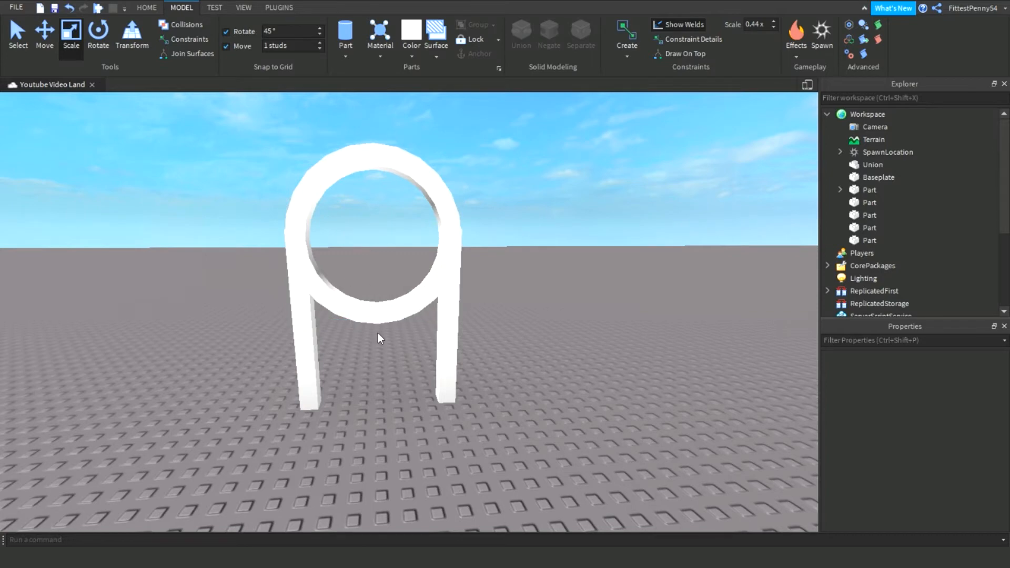
Insert a Block over the ring's lower half, negate it and union it to leave an arch
click(345, 37)
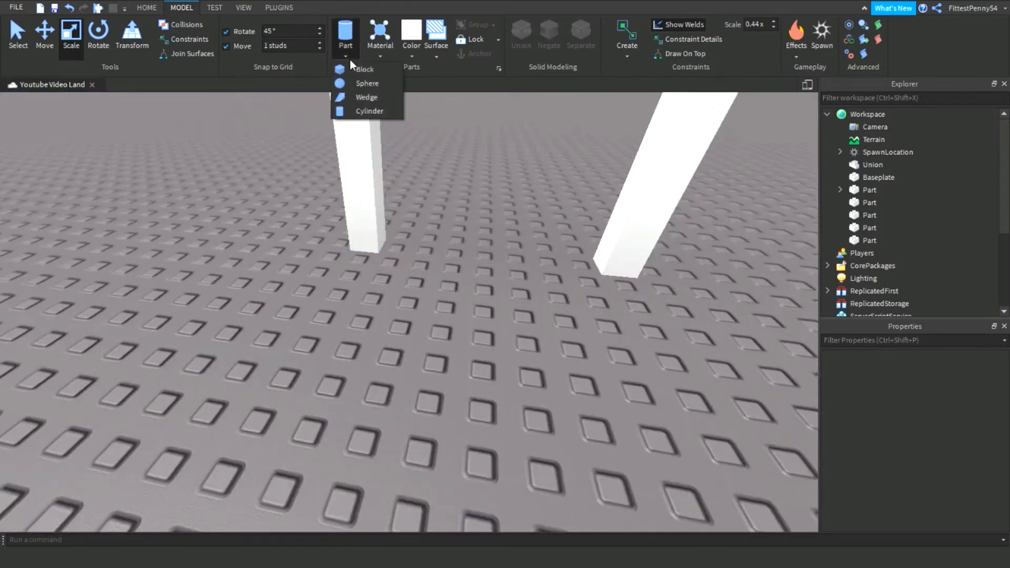
click(364, 69)
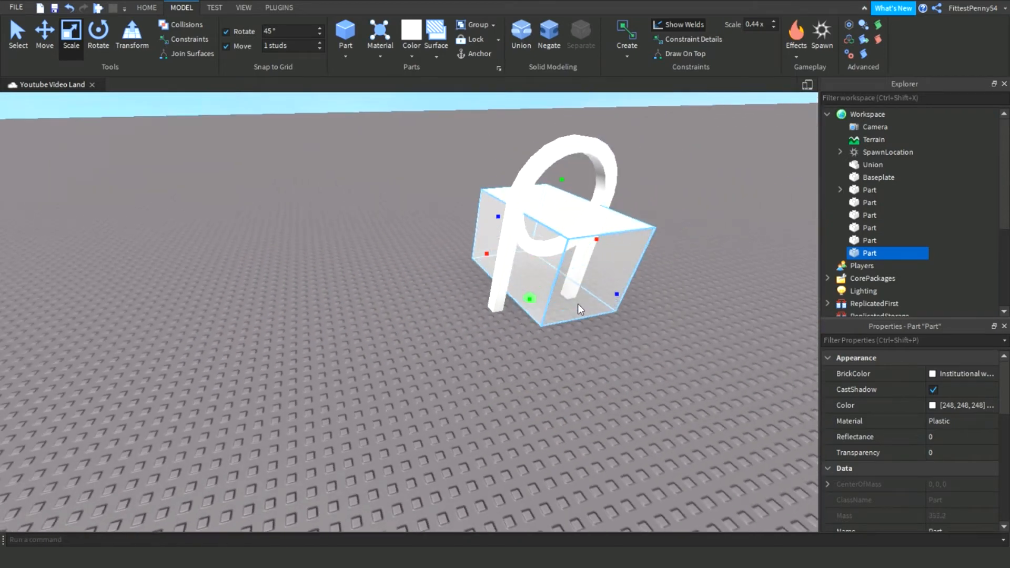
click(549, 33)
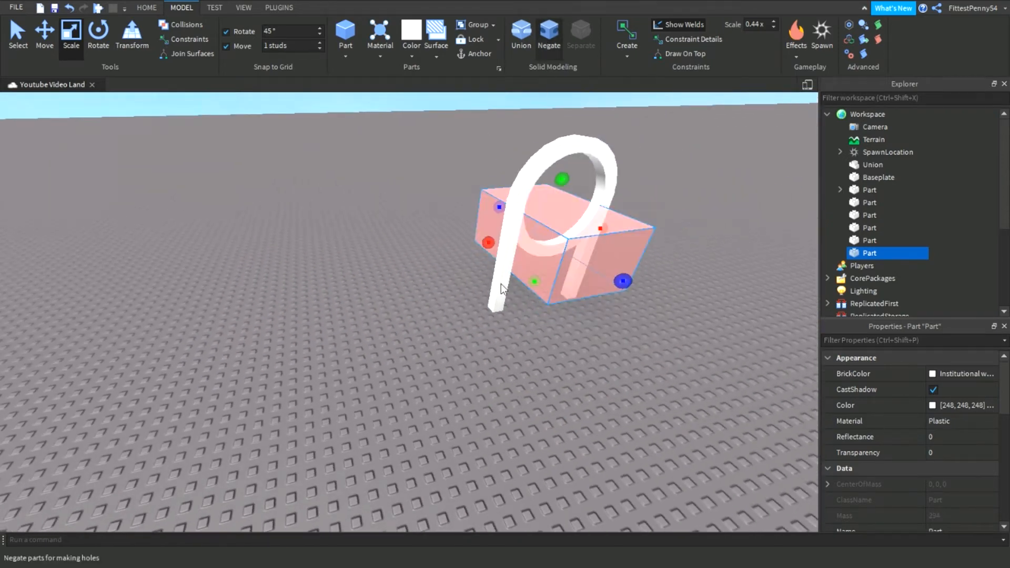
click(548, 34)
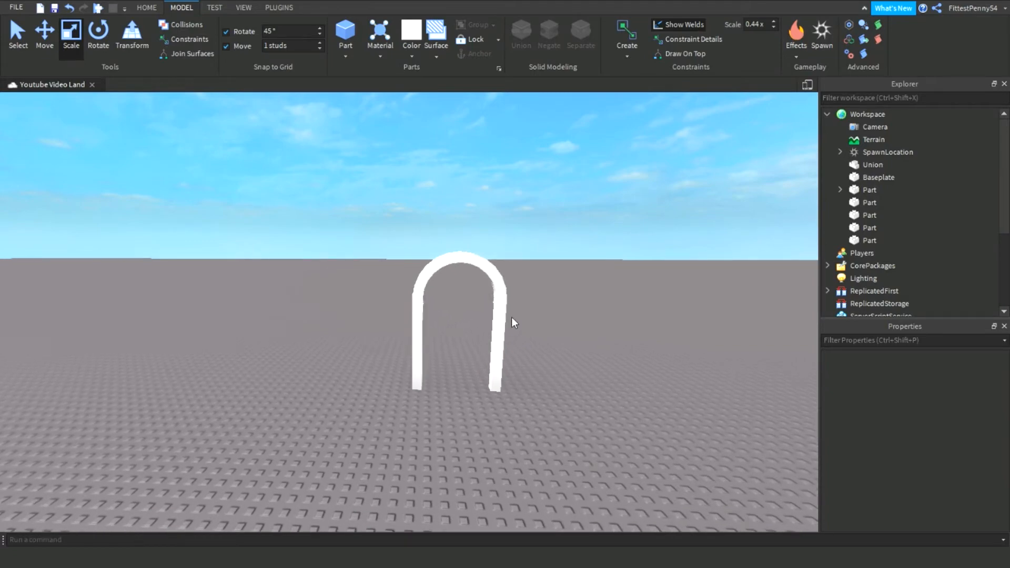
mouse_move(546, 278)
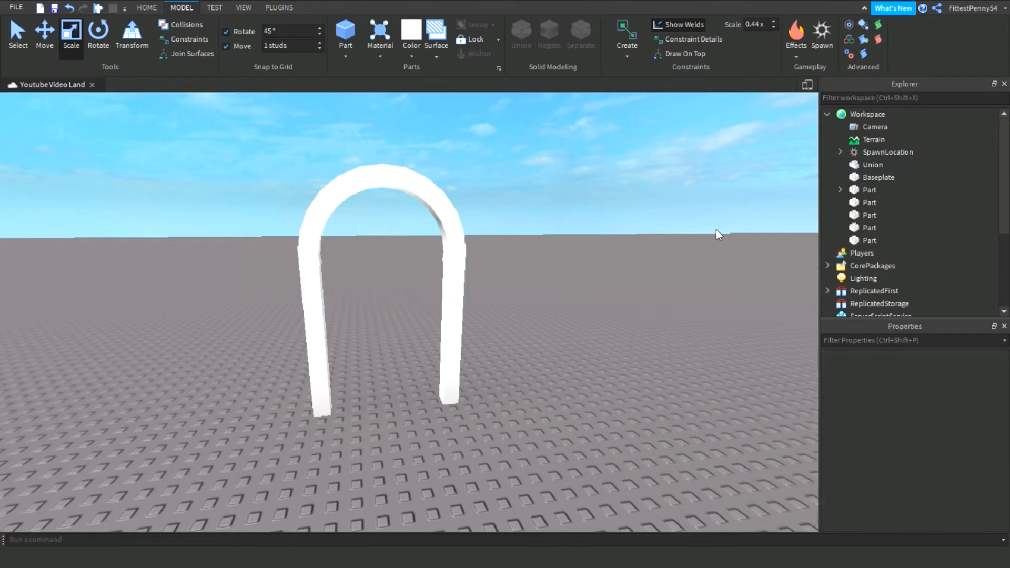
Union the arch with both pillars into one solid white doorway part
click(387, 290)
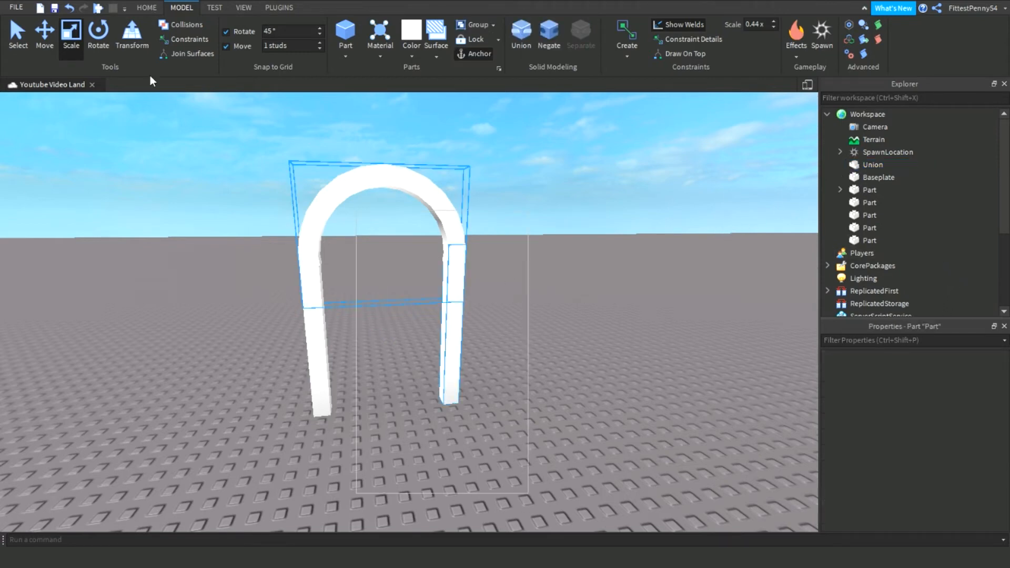
click(521, 35)
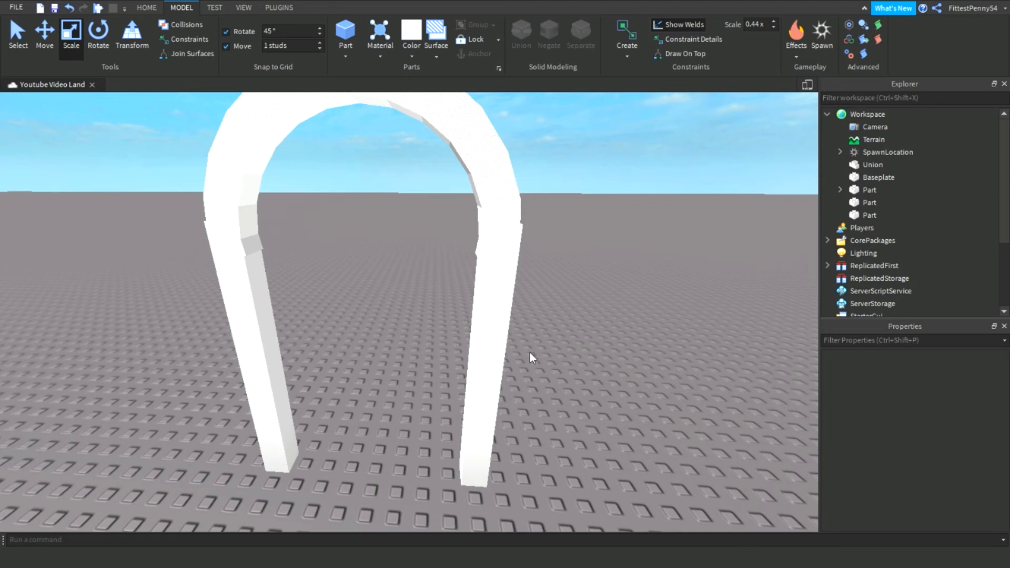
mouse_move(693, 406)
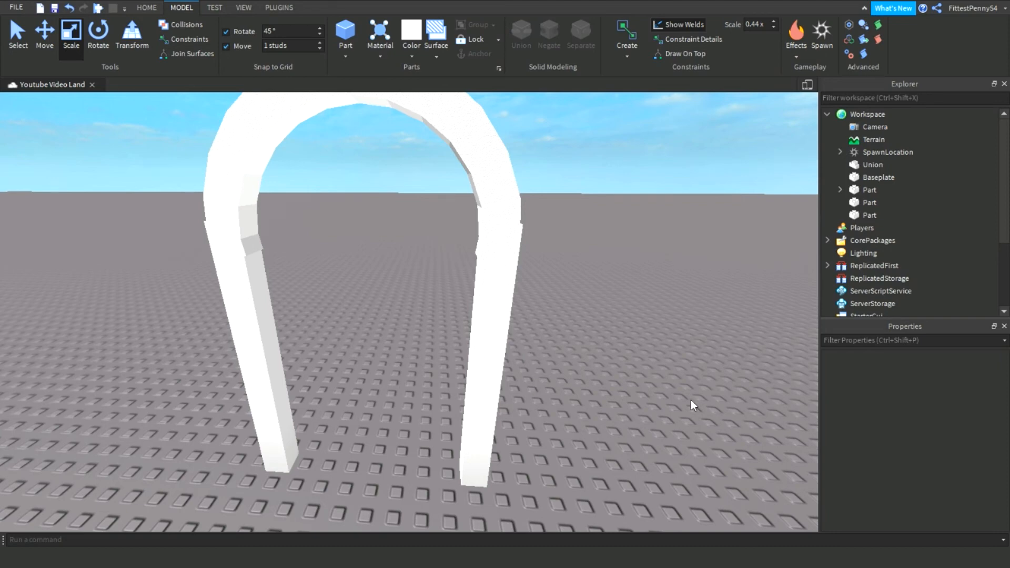